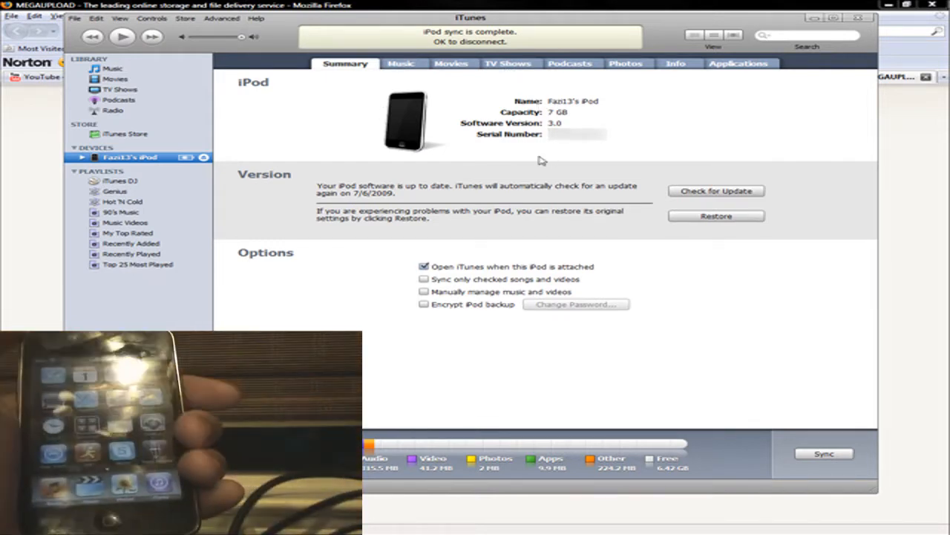
mouse_move(430, 202)
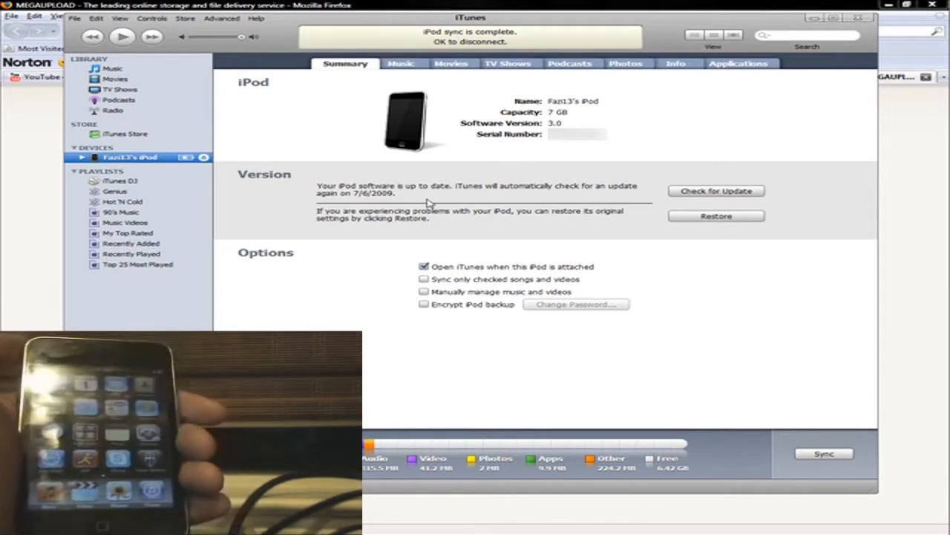
mouse_move(422, 179)
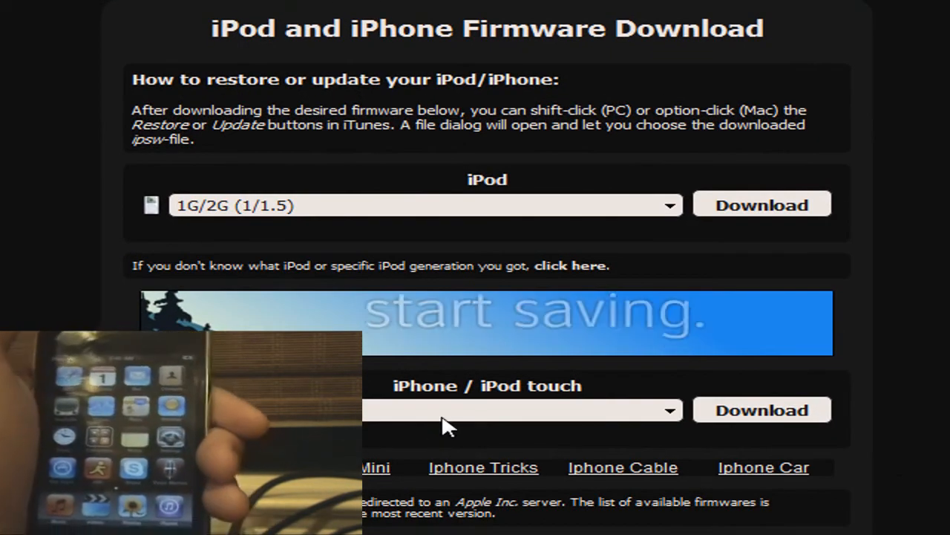
Step: Search the Start Menu for 'appdata' to reach the AppData folder
left_click(520, 410)
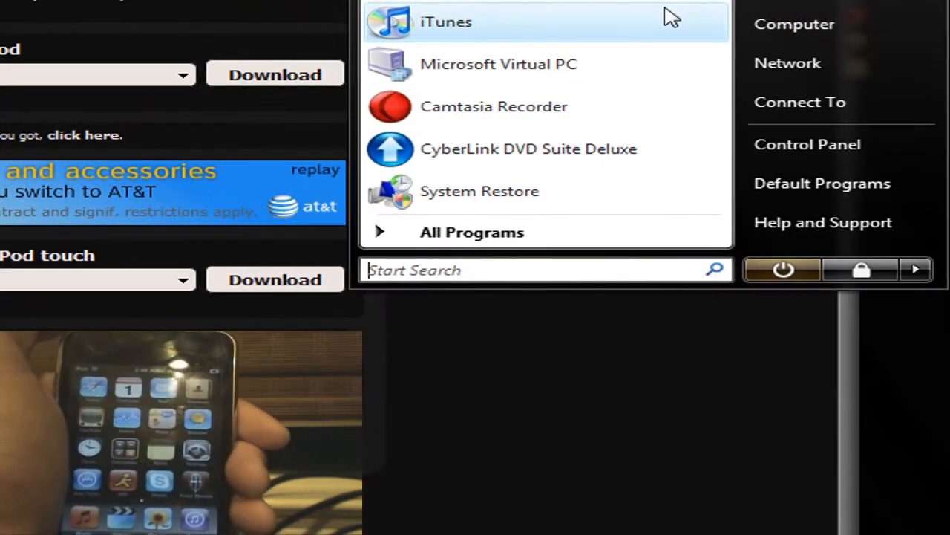
type("appda")
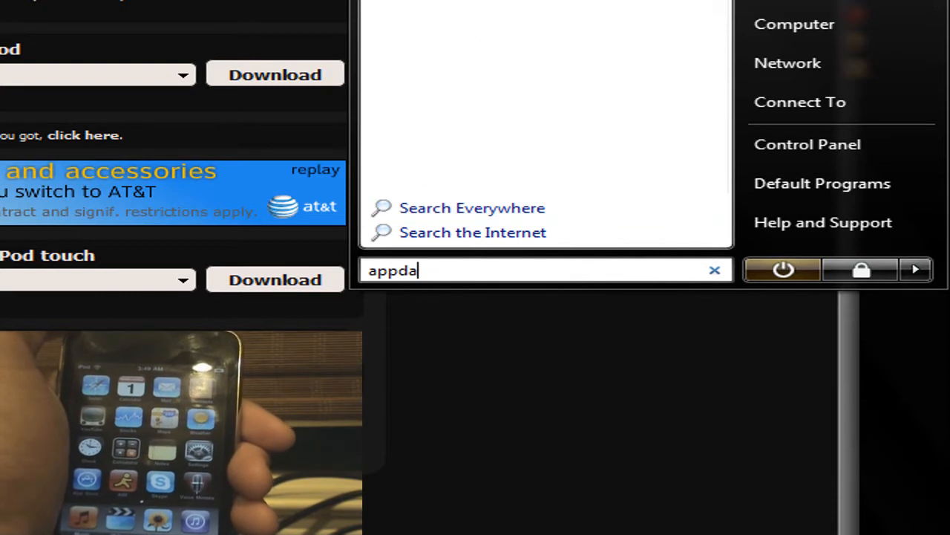
type("ta")
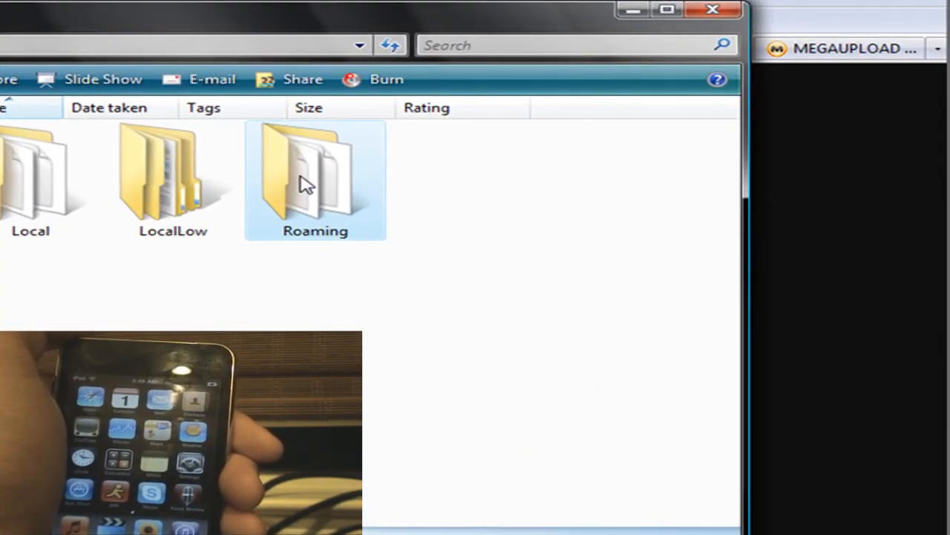
Step: Navigate Roaming > Apple Computer > iTunes > iPod Software Updates and select the iPod2,1_3.0_7A341_Restore file
double_click(314, 178)
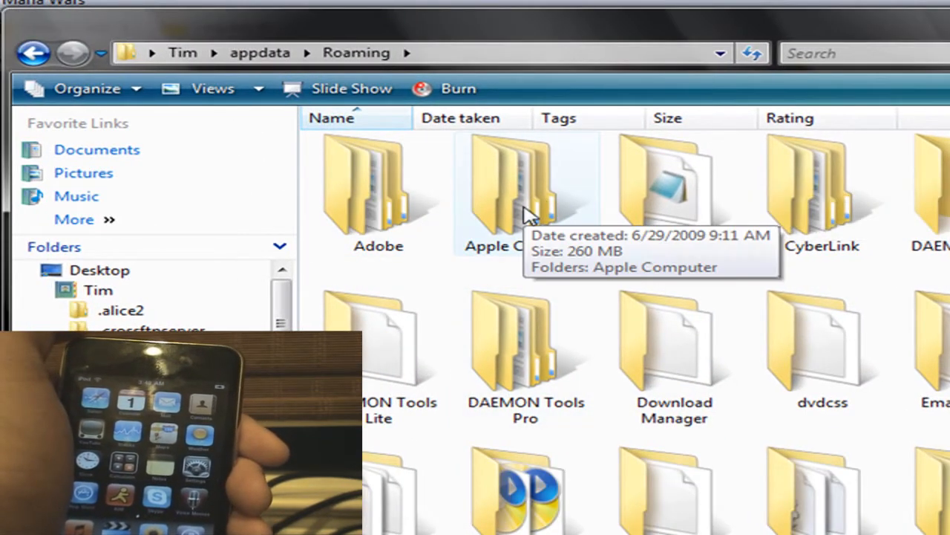
double_click(526, 186)
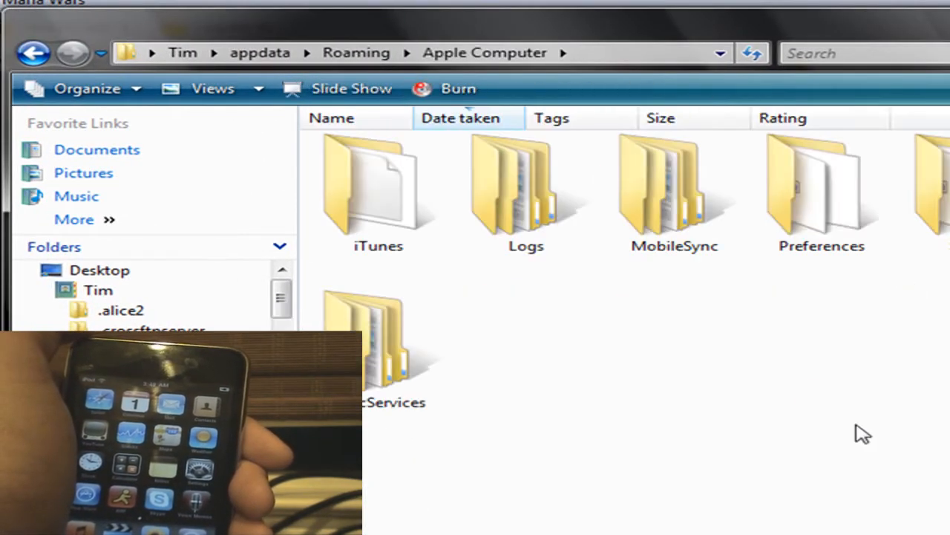
left_click(377, 186)
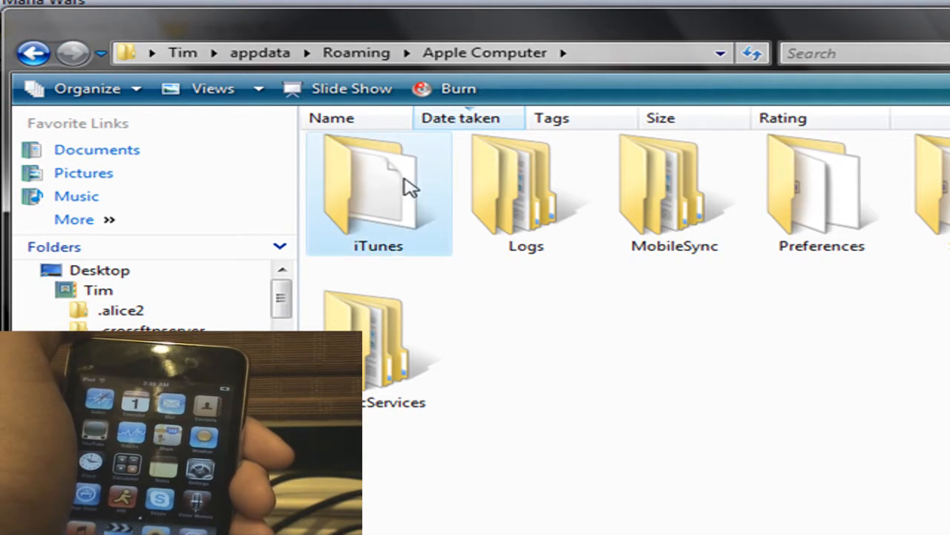
double_click(379, 193)
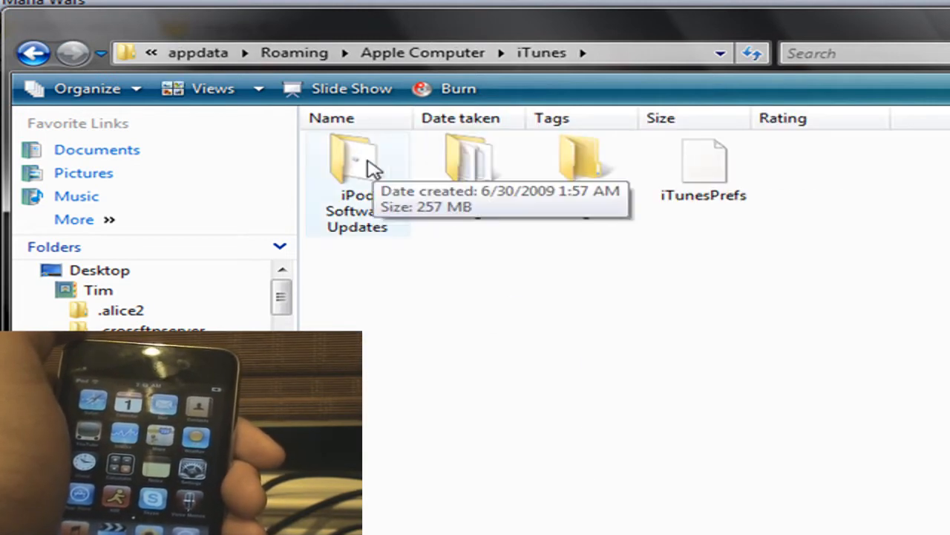
double_click(356, 157)
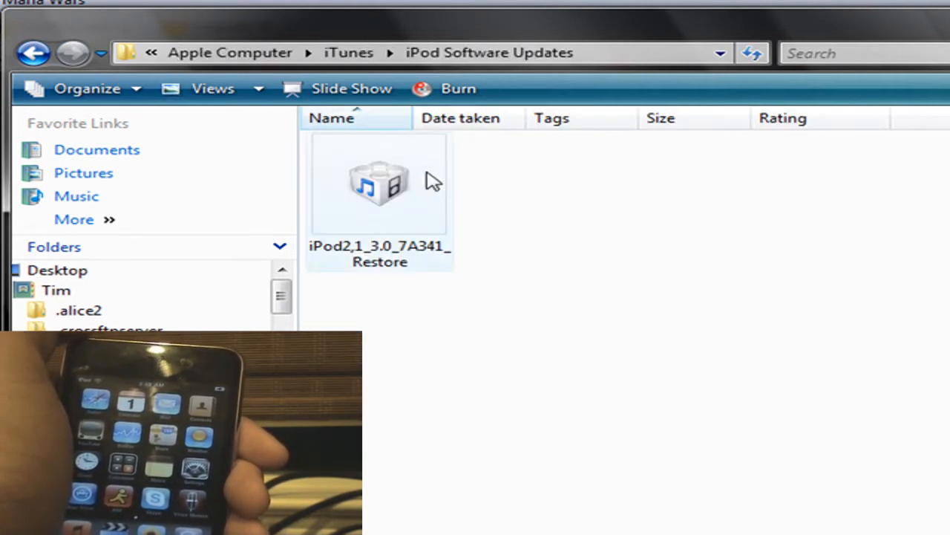
left_click(380, 181)
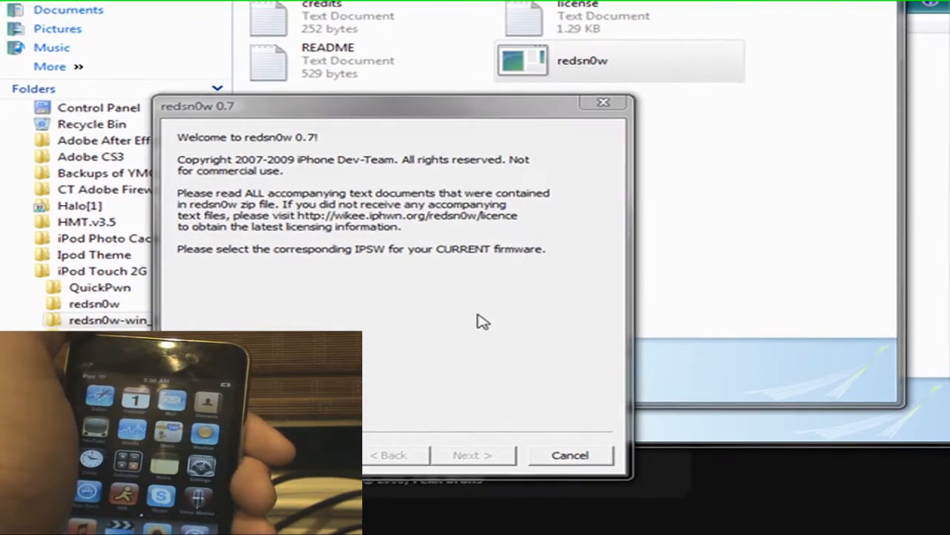
Step: Select the 3.0 IPSW in redsn0w and continue once it is identified
left_click(473, 455)
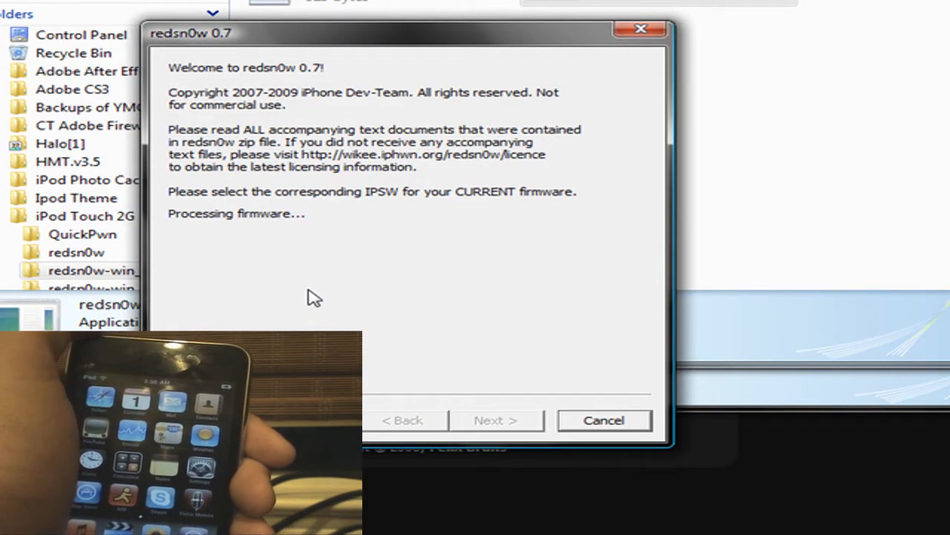
mouse_move(322, 258)
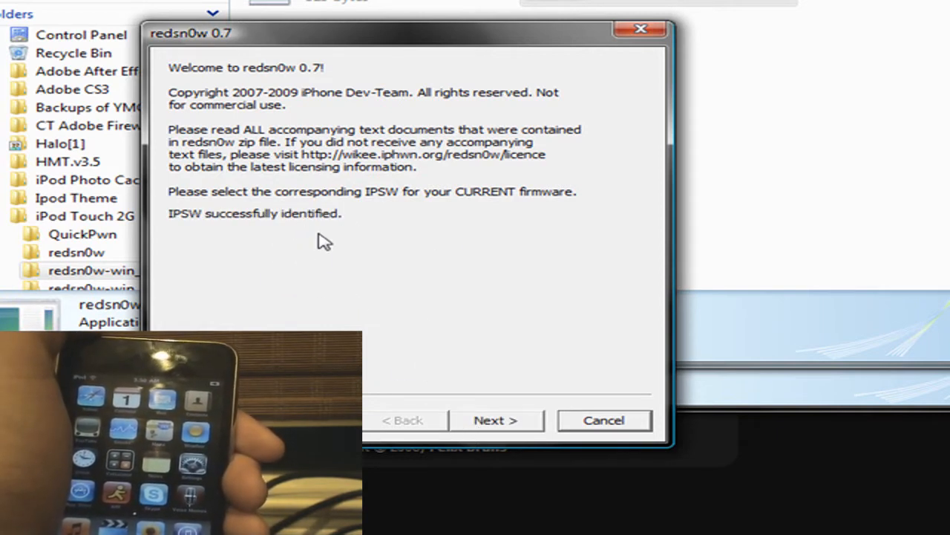
mouse_move(535, 320)
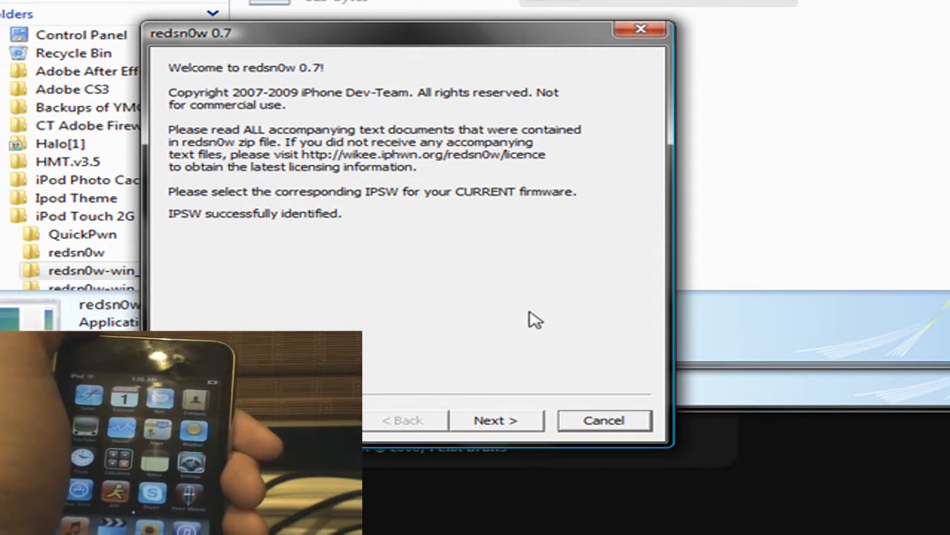
mouse_move(415, 300)
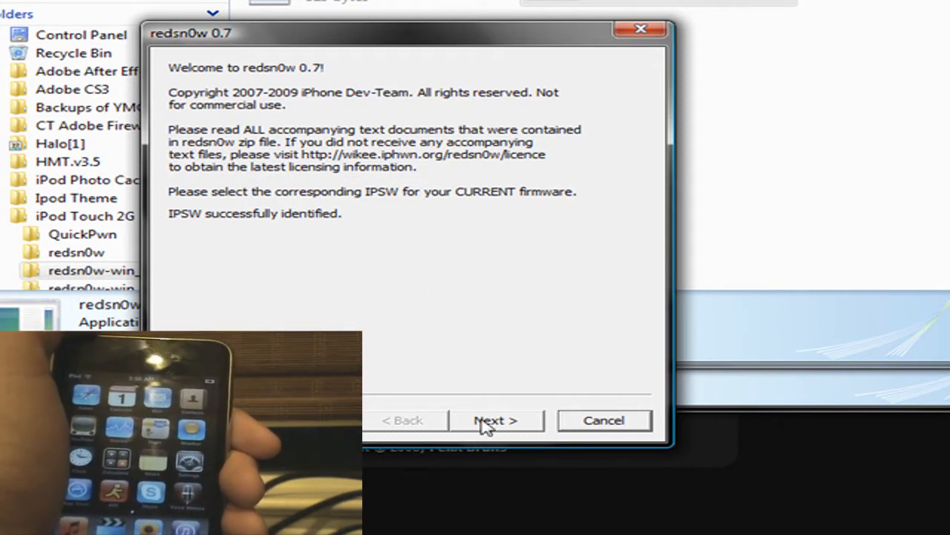
left_click(496, 419)
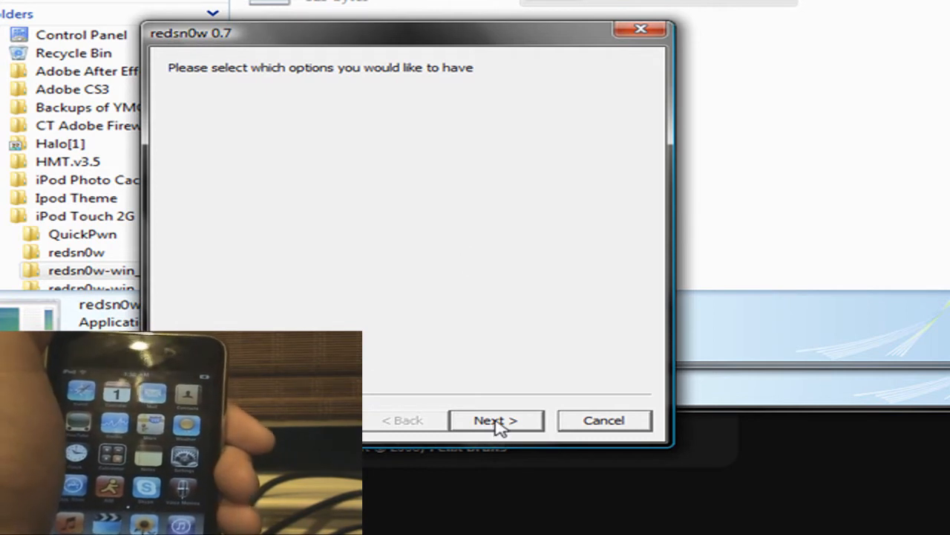
Step: Accept the jailbreak options and confirm the iPod is off and plugged in to reach DFU instructions
left_click(496, 419)
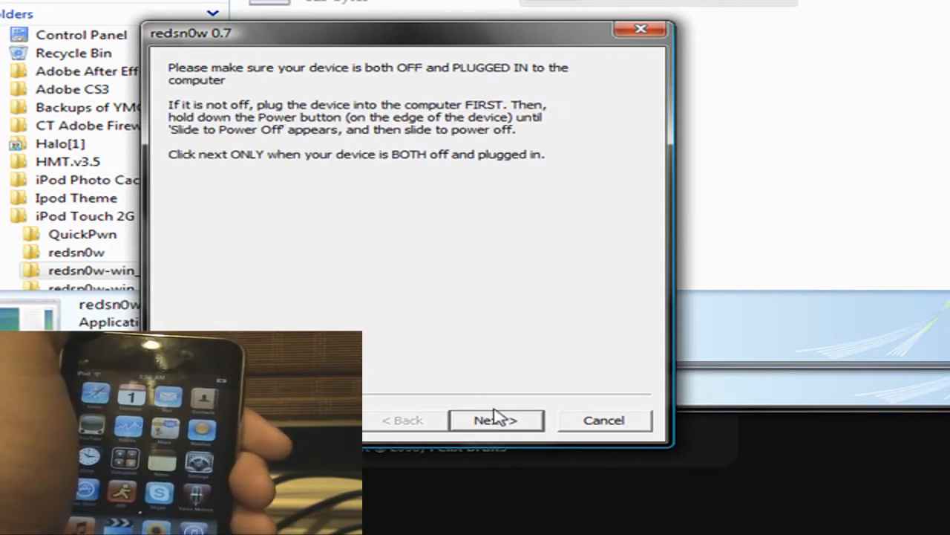
mouse_move(487, 264)
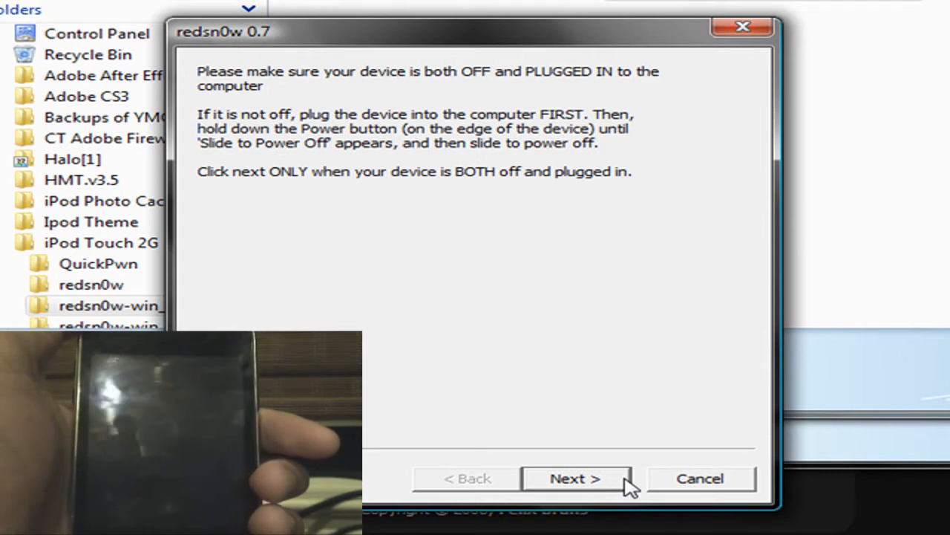
left_click(574, 479)
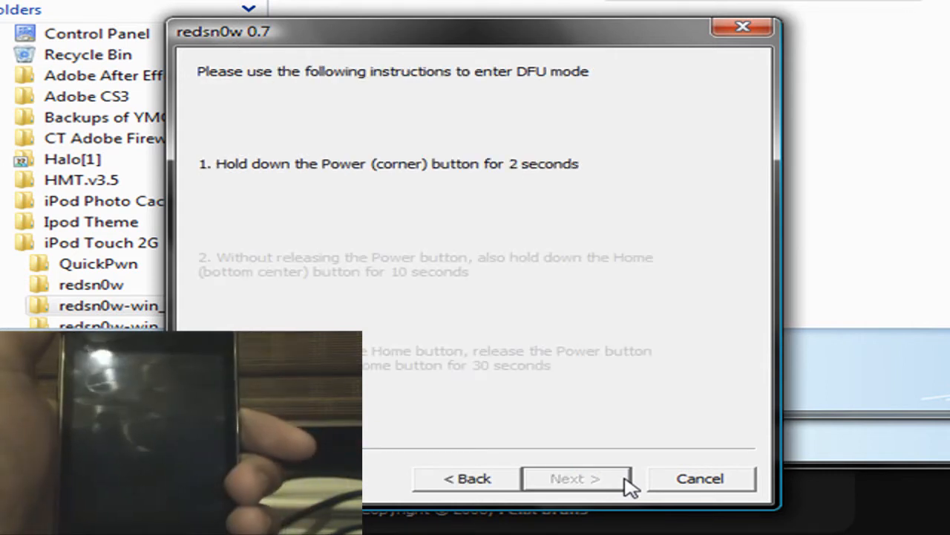